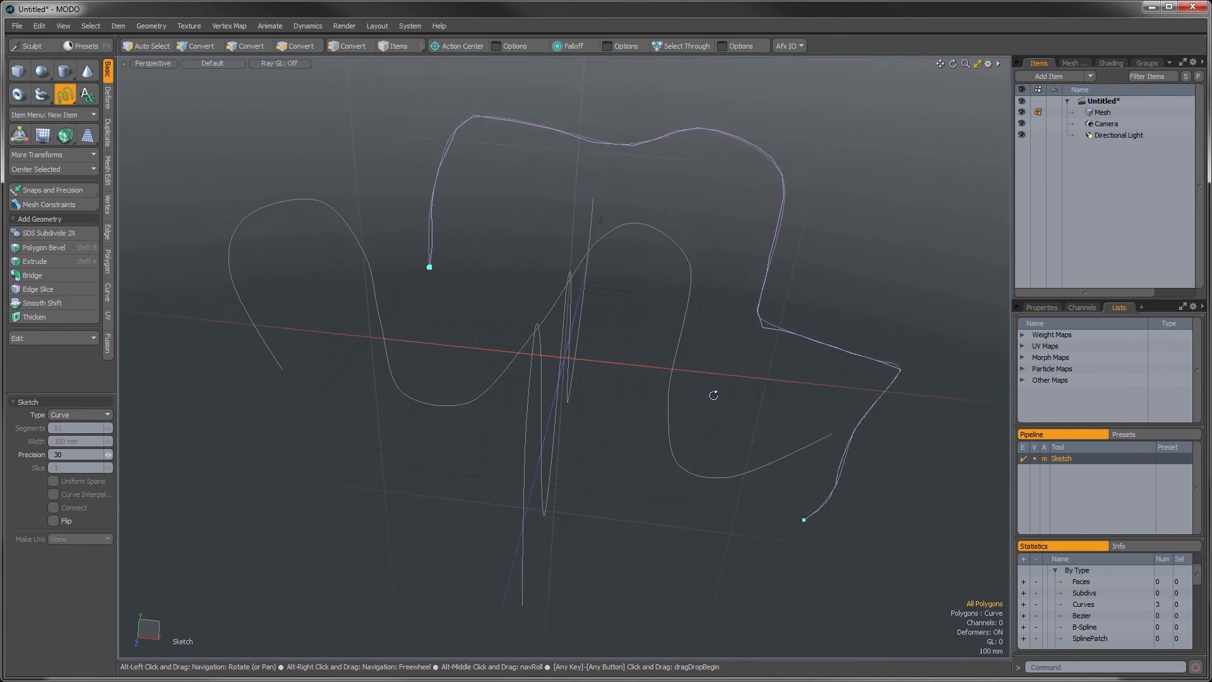
# - Remove the earlier sketched curves, leaving the mesh empty with only grid and axes
pyautogui.moveTo(713, 395); pyautogui.dragTo(546, 587)
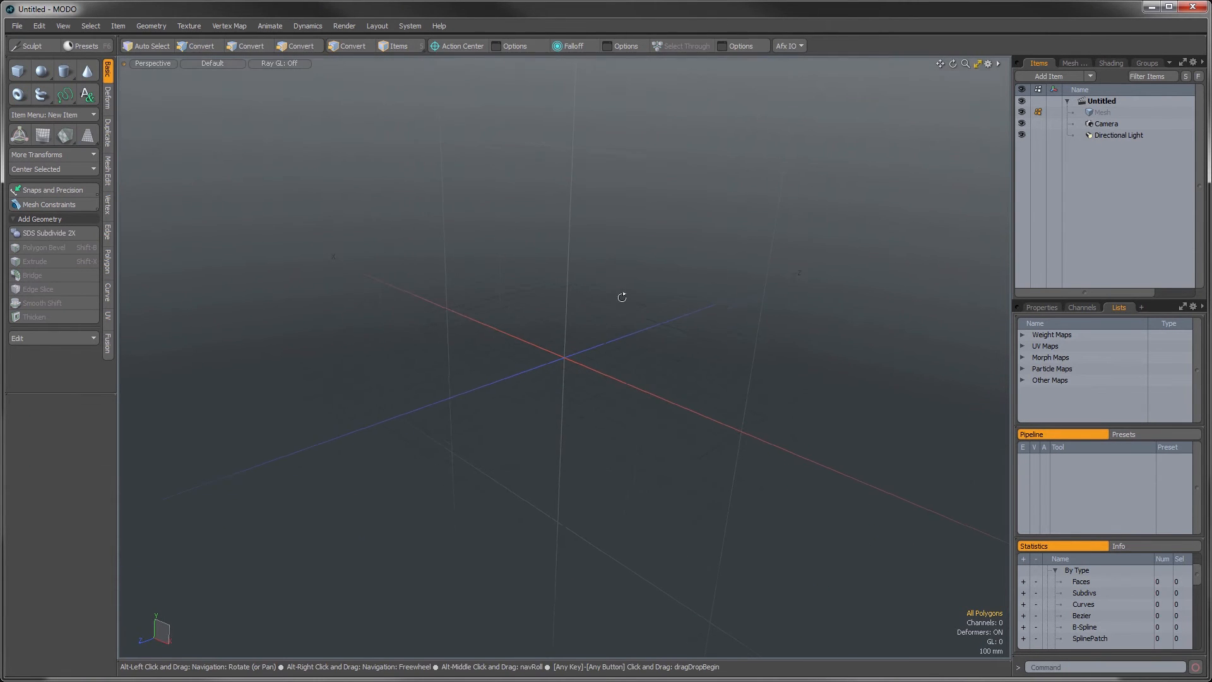
# - Set the work plane to align to screen from the WorkPlane options
pyautogui.click(745, 45)
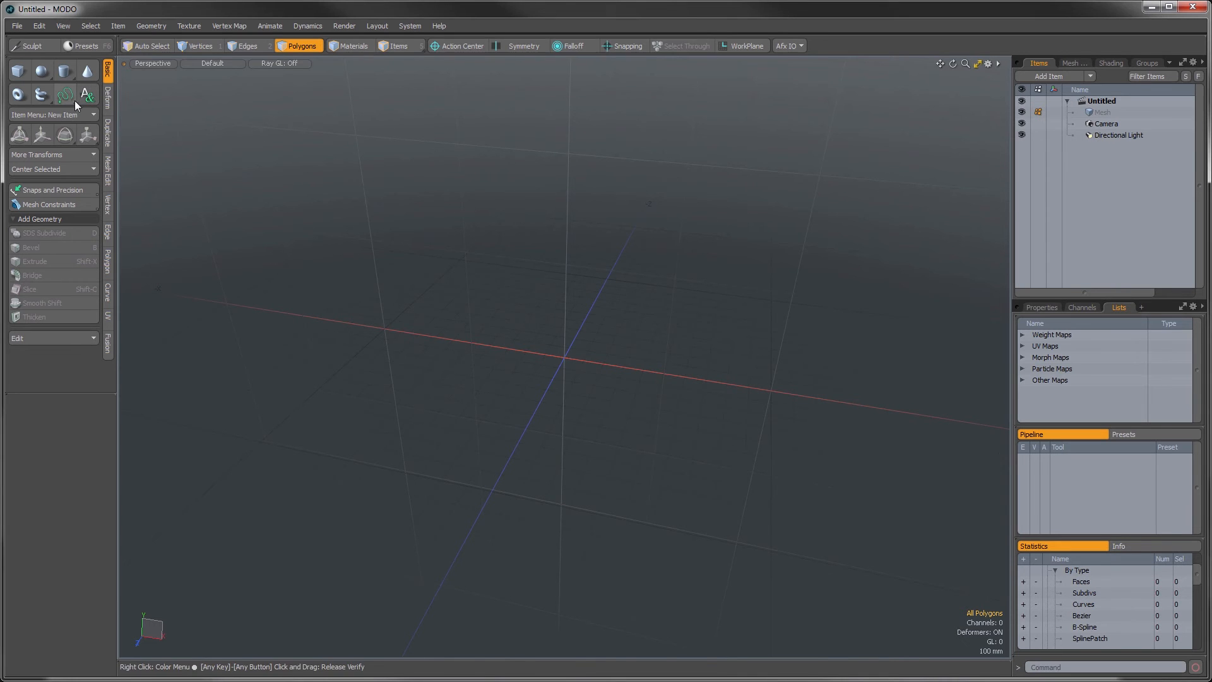
# - Sketch two wavy curves across the view, then orbit to confirm both lie flat in one plane
pyautogui.click(65, 94)
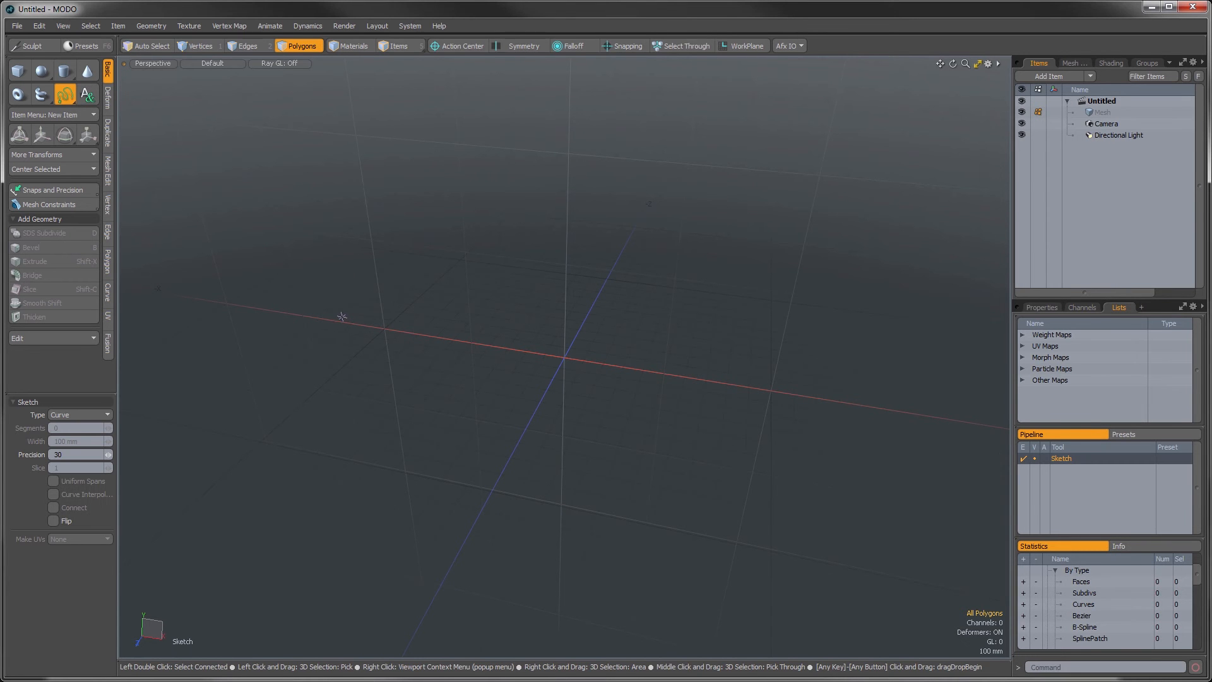
pyautogui.moveTo(342, 318); pyautogui.dragTo(648, 252)
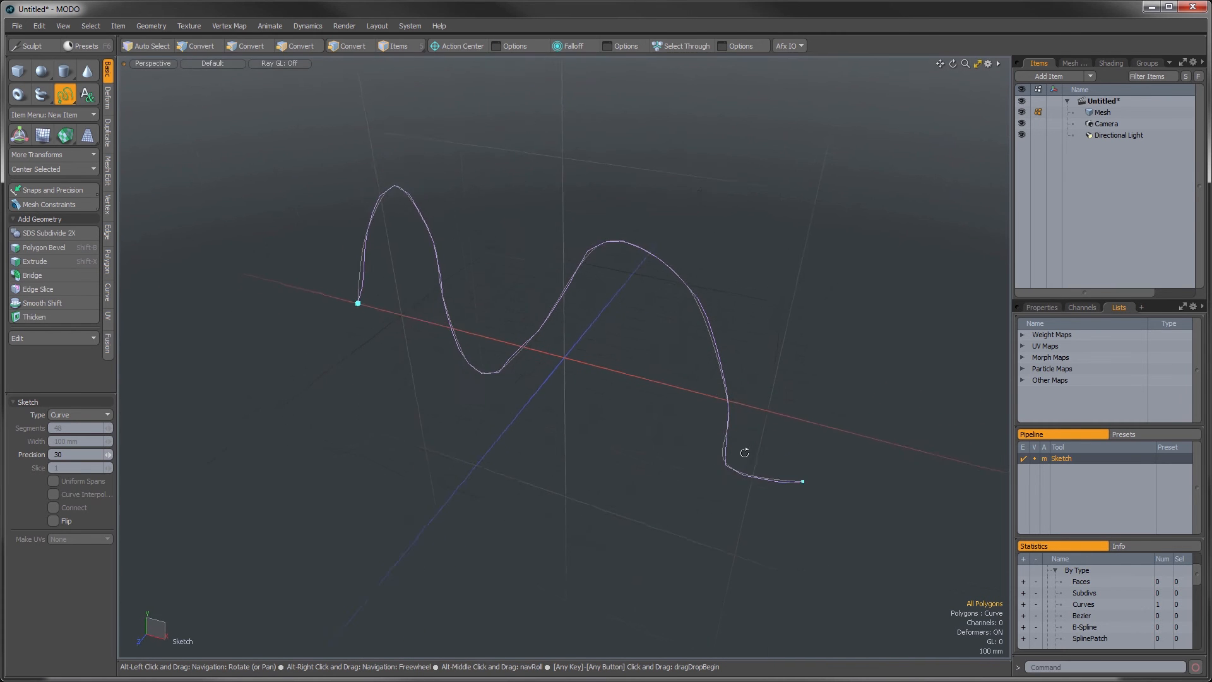
pyautogui.moveTo(744, 452); pyautogui.dragTo(292, 302)
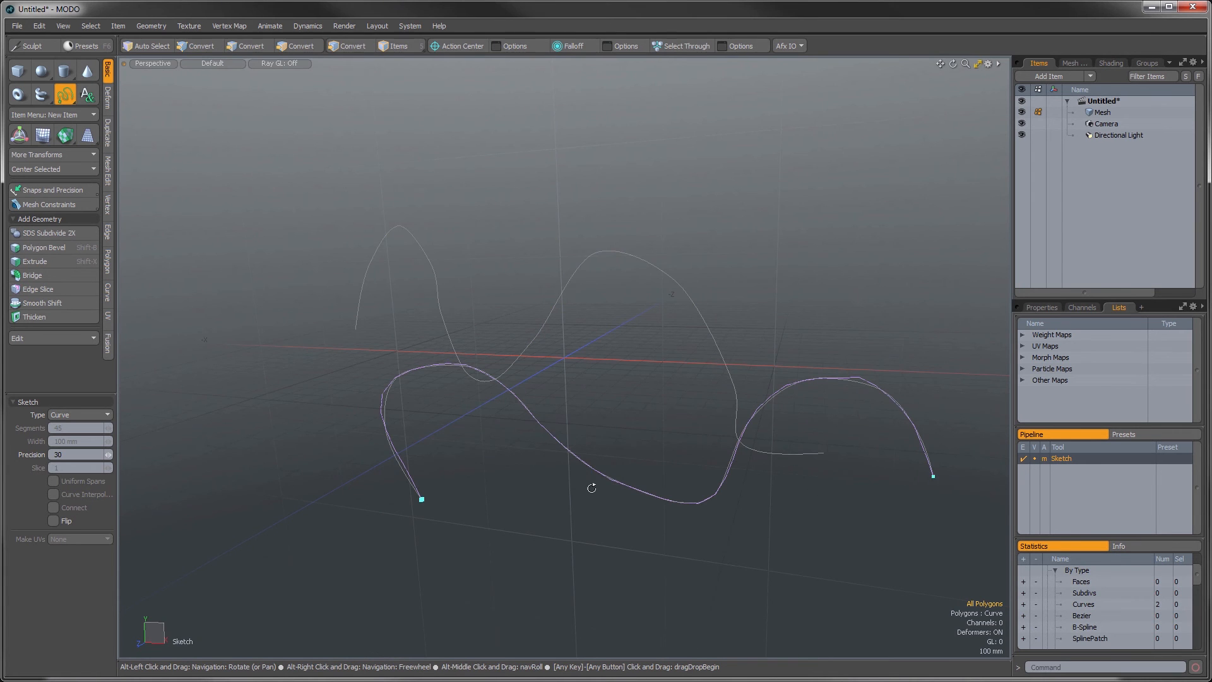
pyautogui.moveTo(591, 487); pyautogui.dragTo(728, 370)
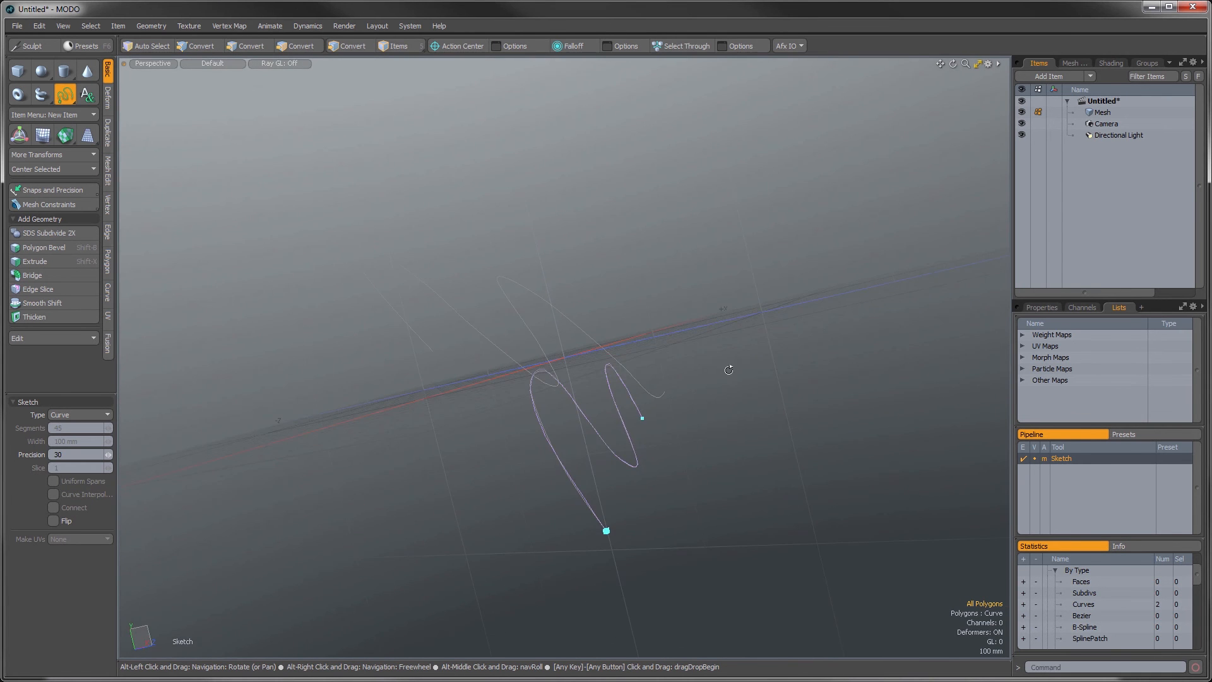
pyautogui.moveTo(728, 370); pyautogui.dragTo(446, 547)
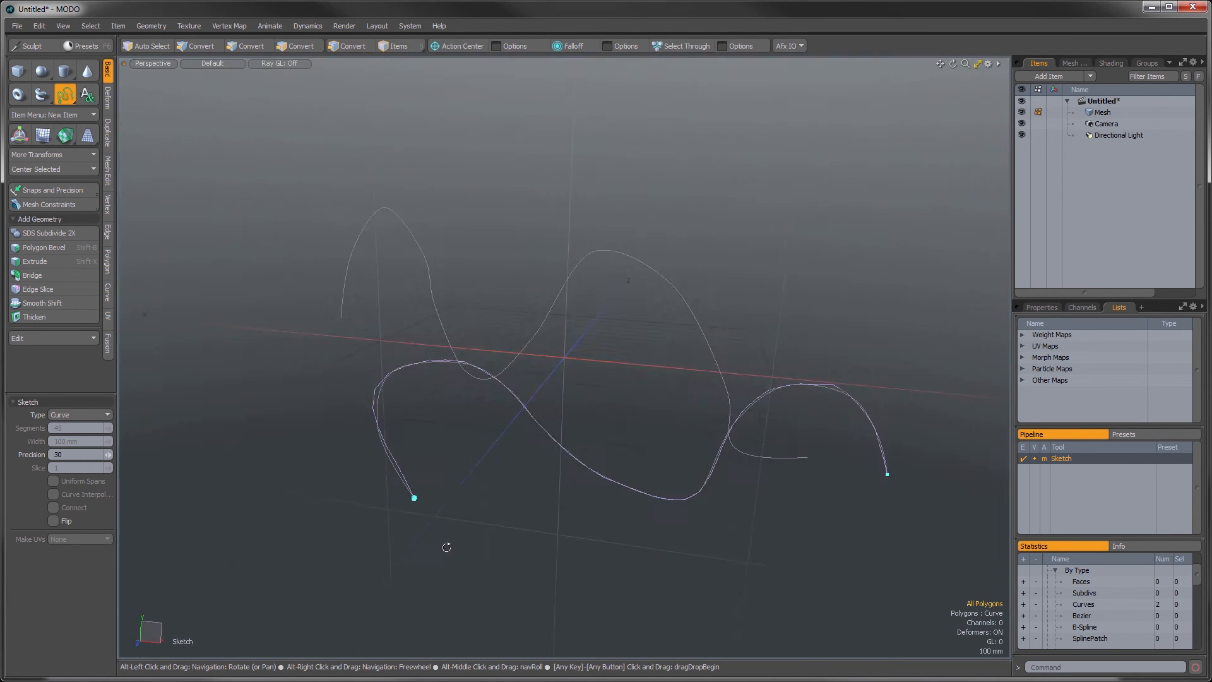